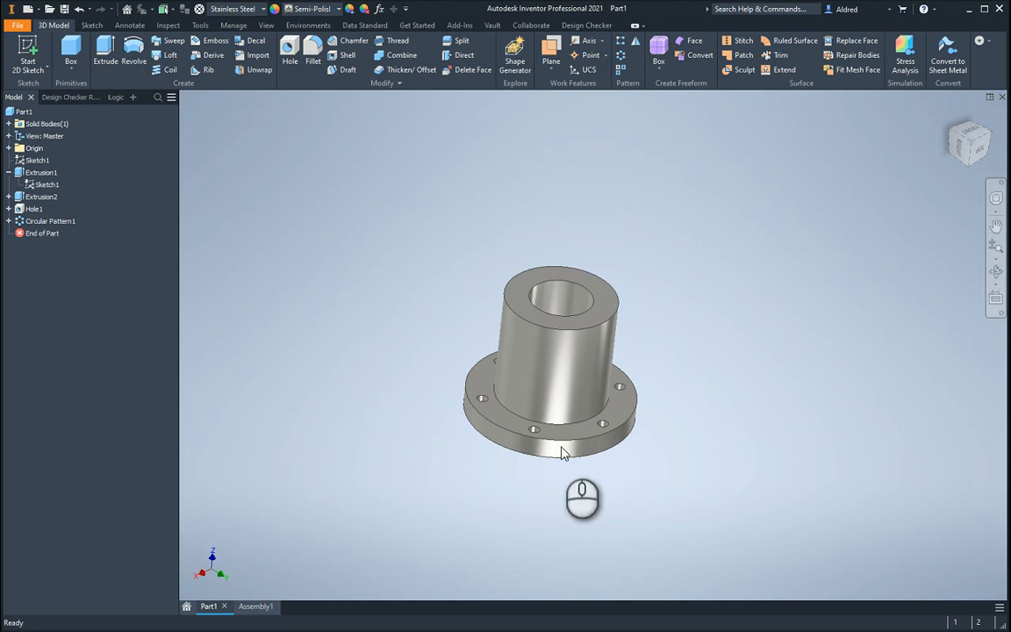
{"action": "mouse_move", "coordinate": [553, 470]}
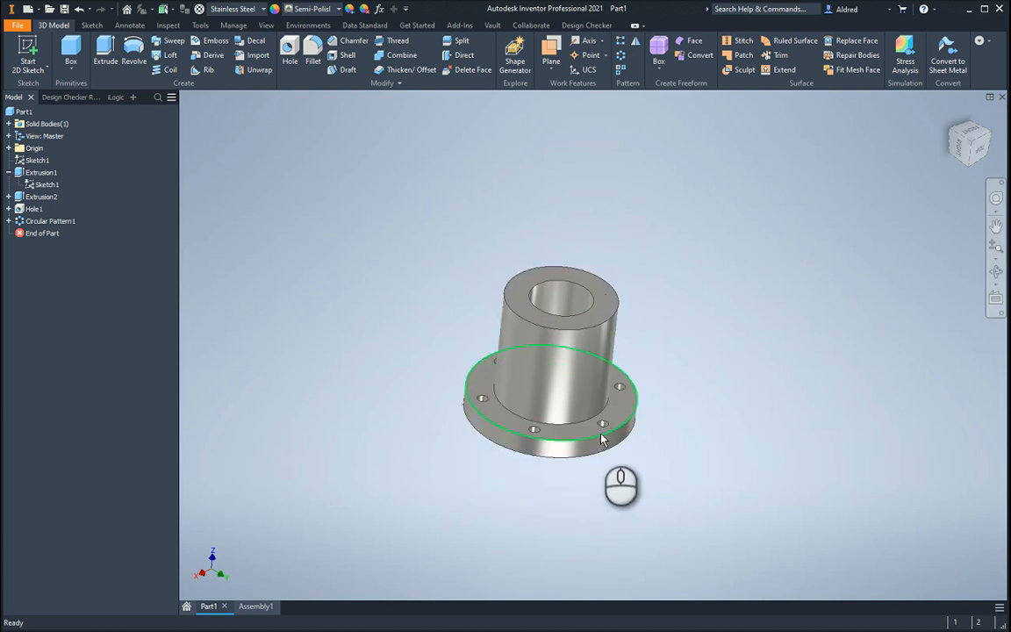
In Parameters, rename d0, d2, d5 to OD, MD, ID and start naming d16 No_of_holes.
{"action": "left_click", "coordinate": [653, 549]}
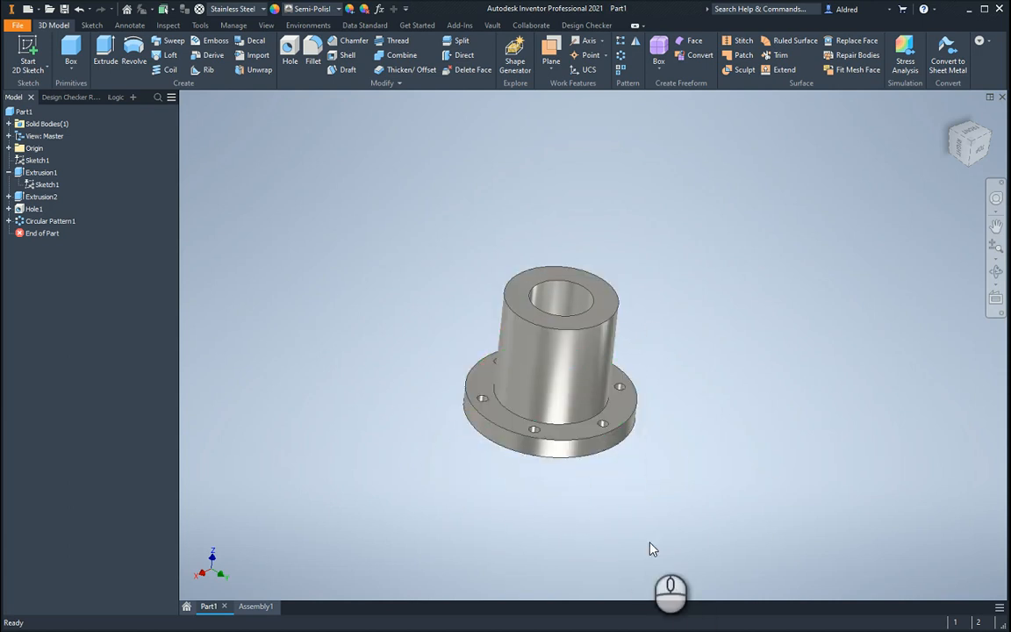
{"action": "mouse_move", "coordinate": [448, 255]}
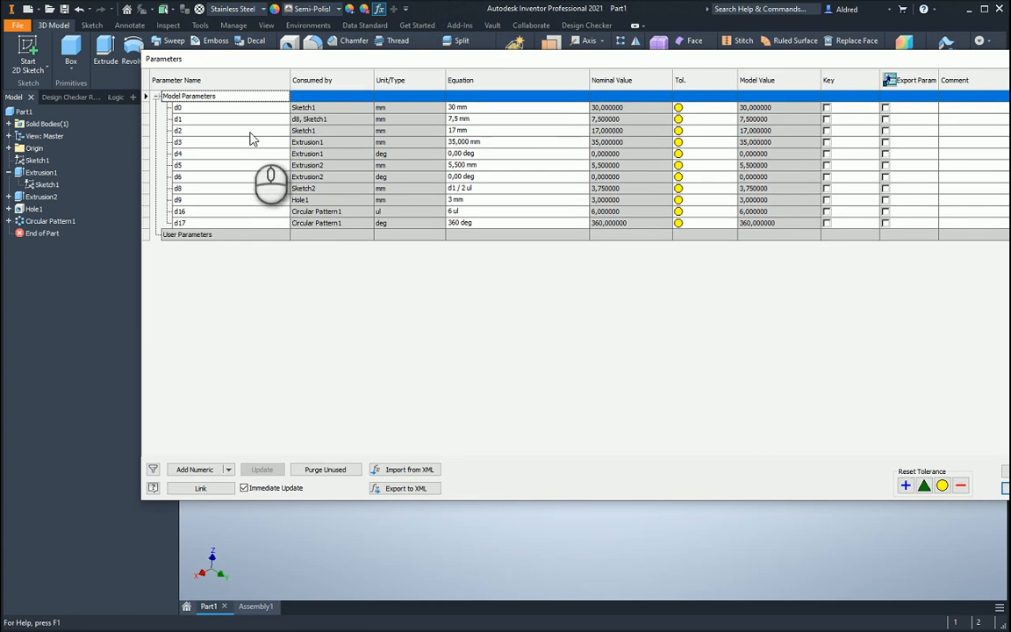
{"action": "mouse_move", "coordinate": [246, 142]}
{"action": "type", "text": "OD"}
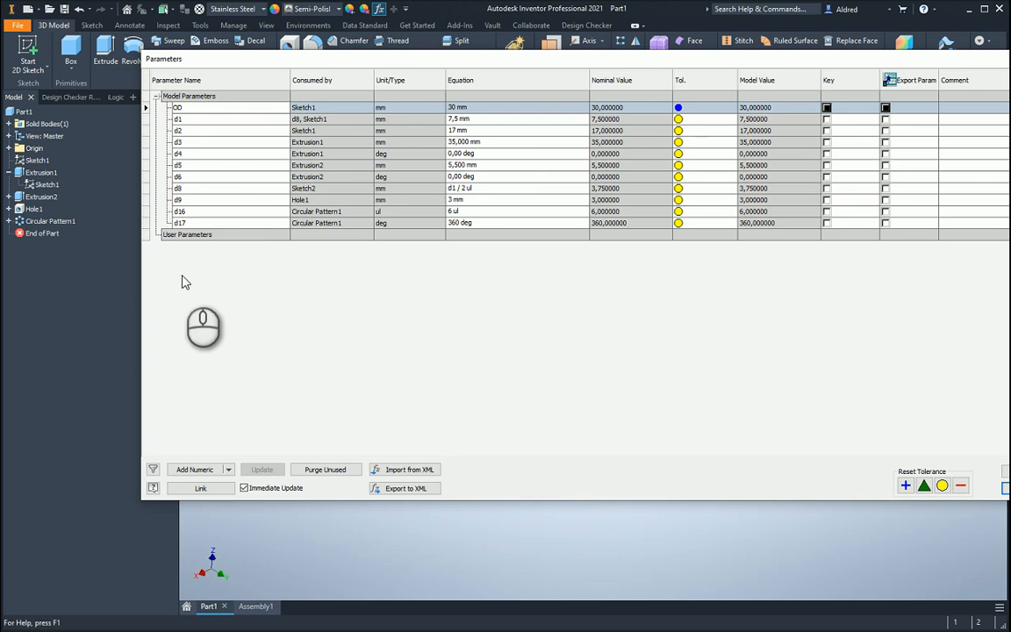
{"action": "mouse_move", "coordinate": [463, 231]}
{"action": "type", "text": "MD"}
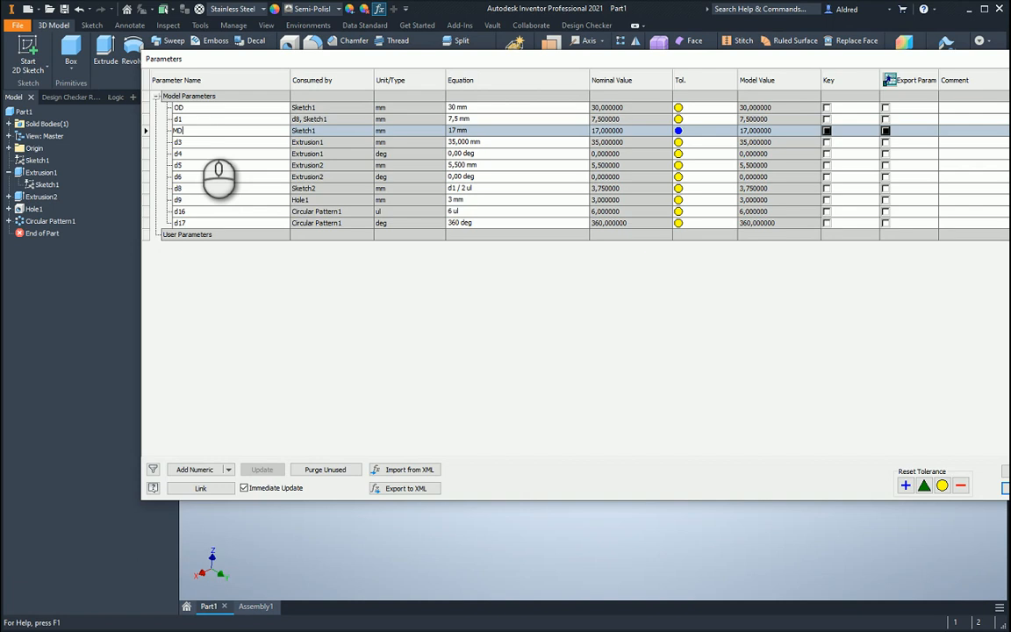
{"action": "mouse_move", "coordinate": [489, 171]}
{"action": "type", "text": "ID"}
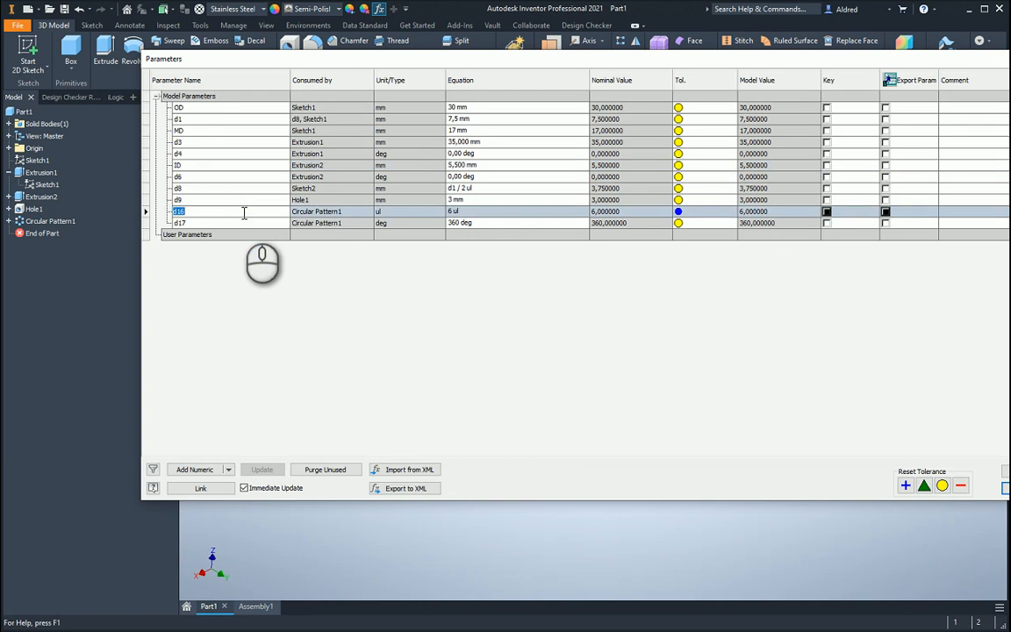
{"action": "type", "text": "No"}
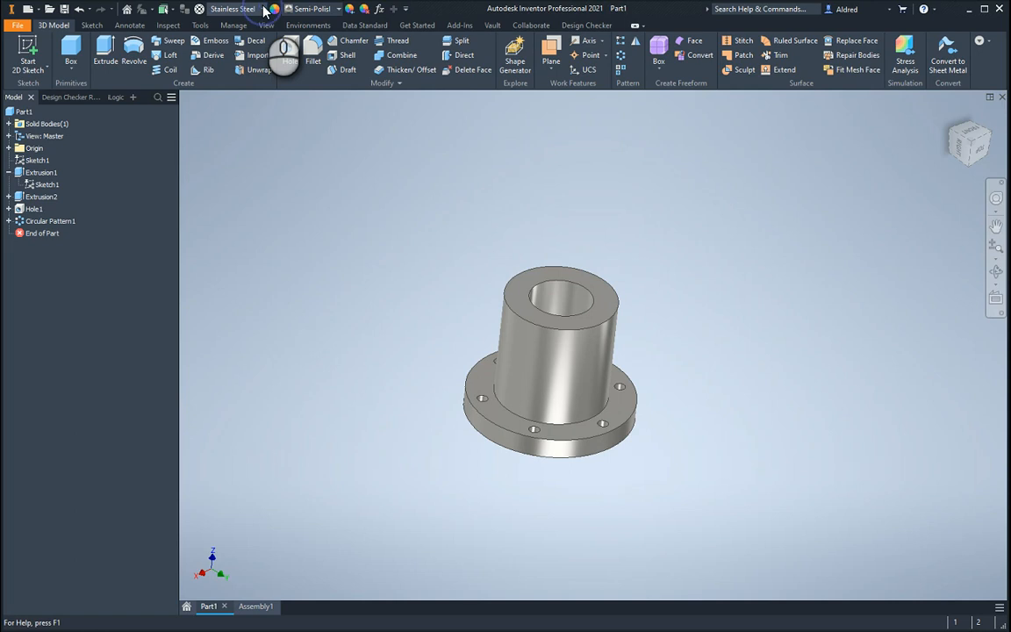
Pick Spruce from the Quick Access material list in place of Stainless Steel.
{"action": "left_click", "coordinate": [232, 9]}
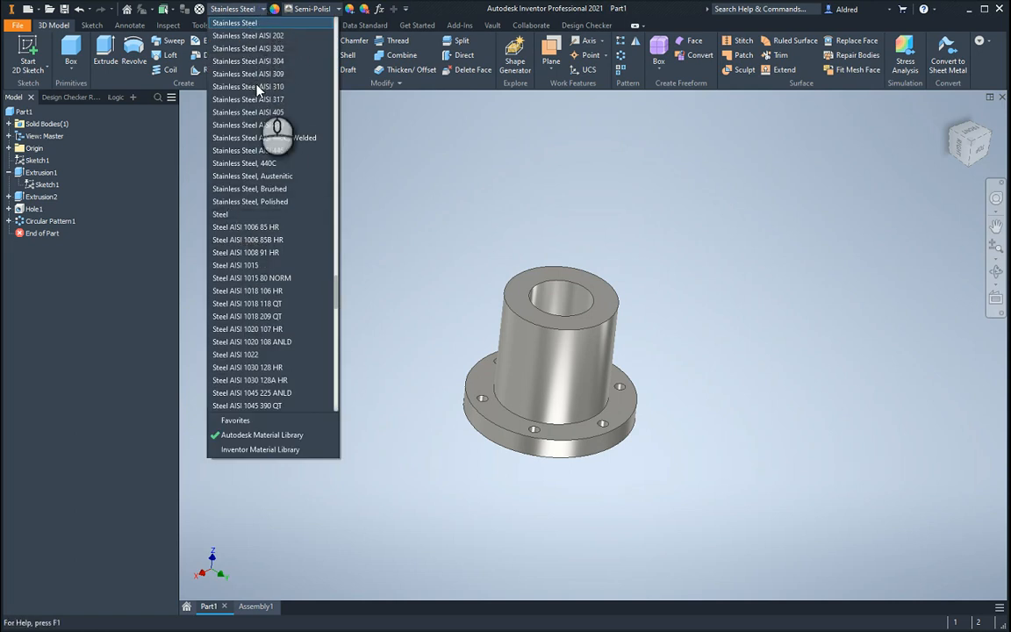
{"action": "scroll", "scroll_direction": "up", "scroll_amount": 3}
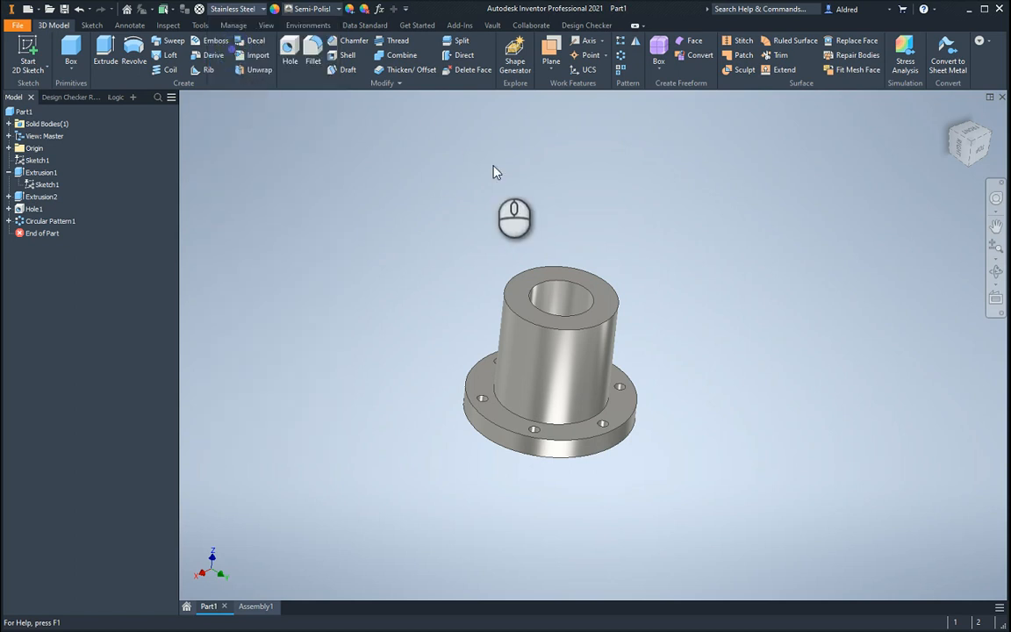
{"action": "left_click", "coordinate": [222, 8]}
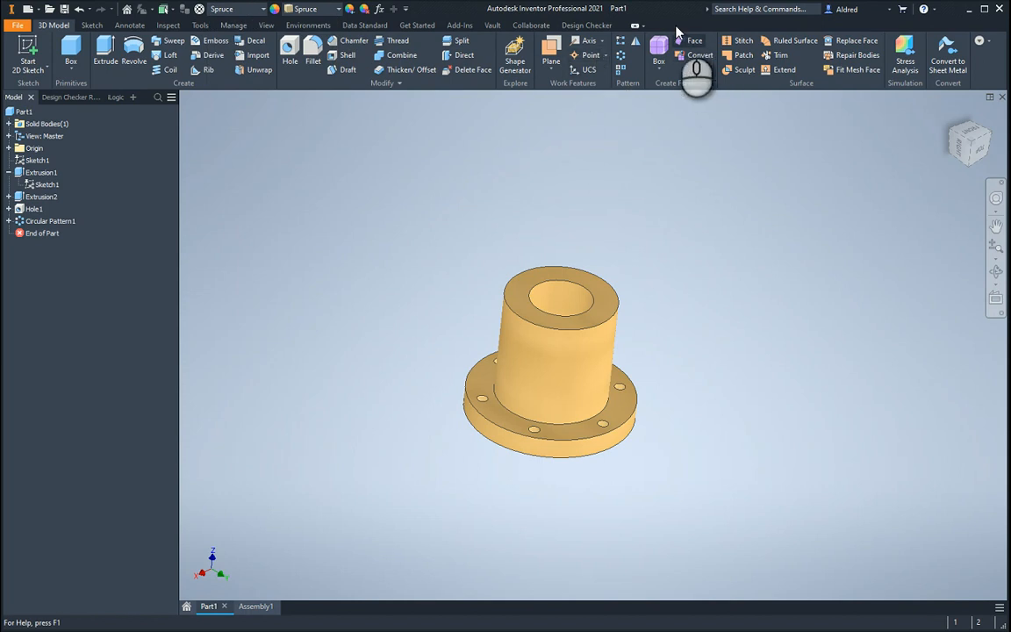
{"action": "mouse_move", "coordinate": [515, 54]}
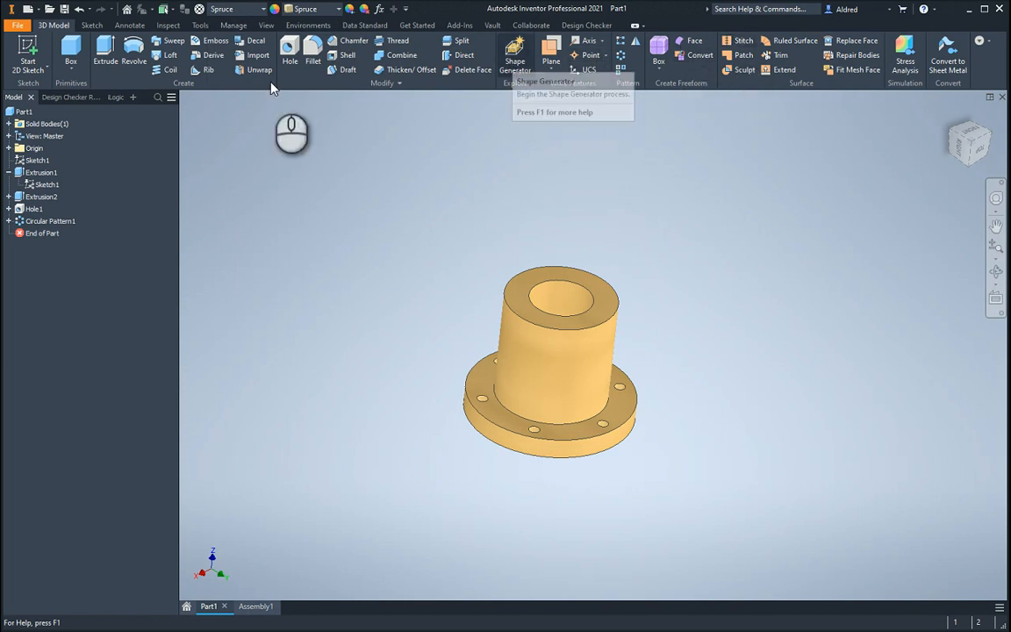
Start iPart authoring with OD, MD, ID and No_of_holes as table parameters.
{"action": "left_click", "coordinate": [233, 25]}
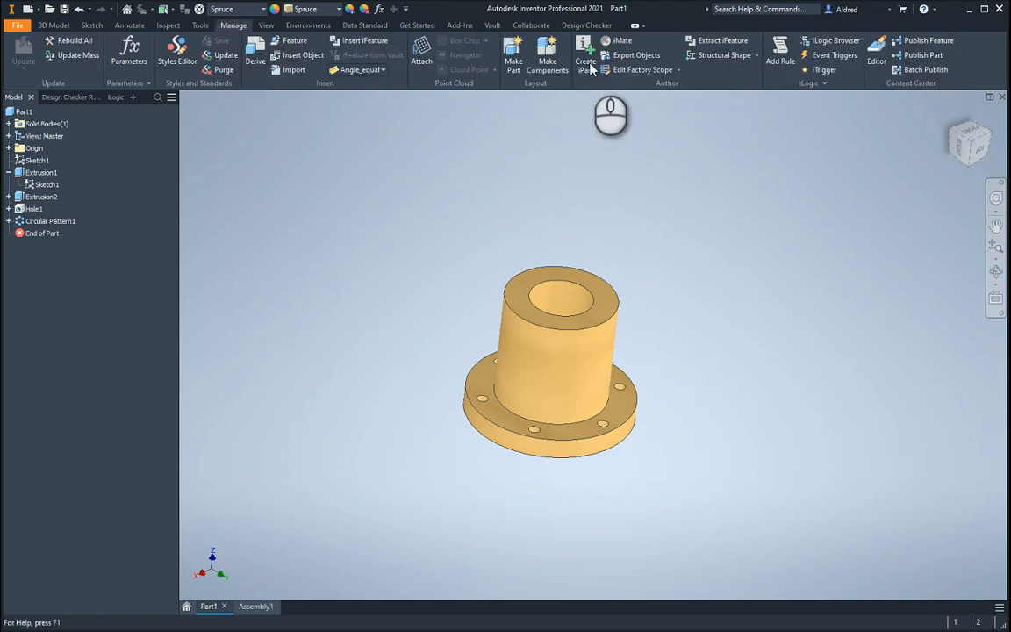
{"action": "left_click", "coordinate": [586, 55]}
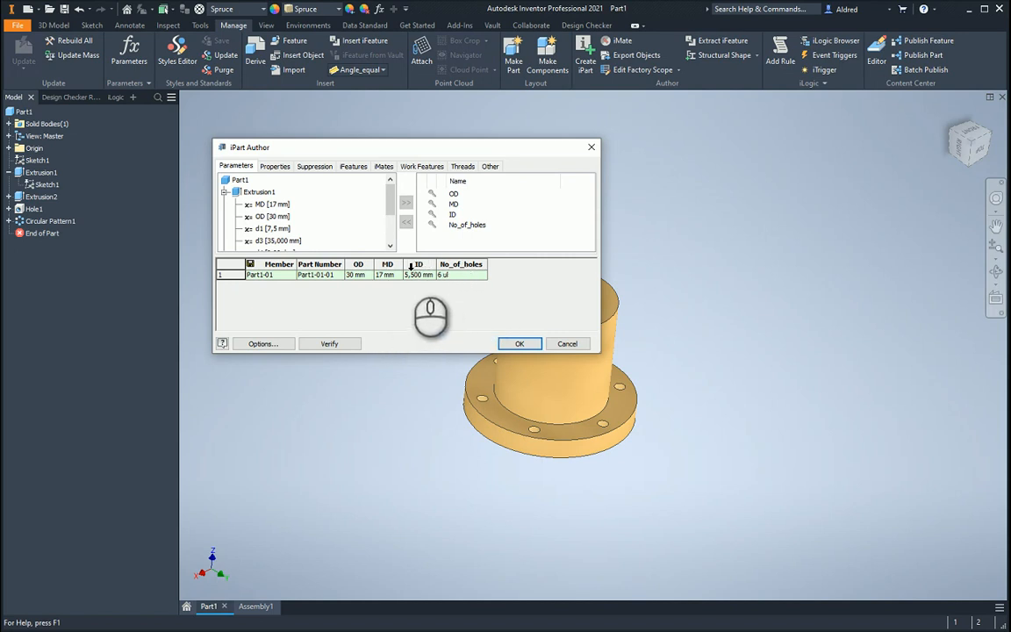
{"action": "mouse_move", "coordinate": [312, 316]}
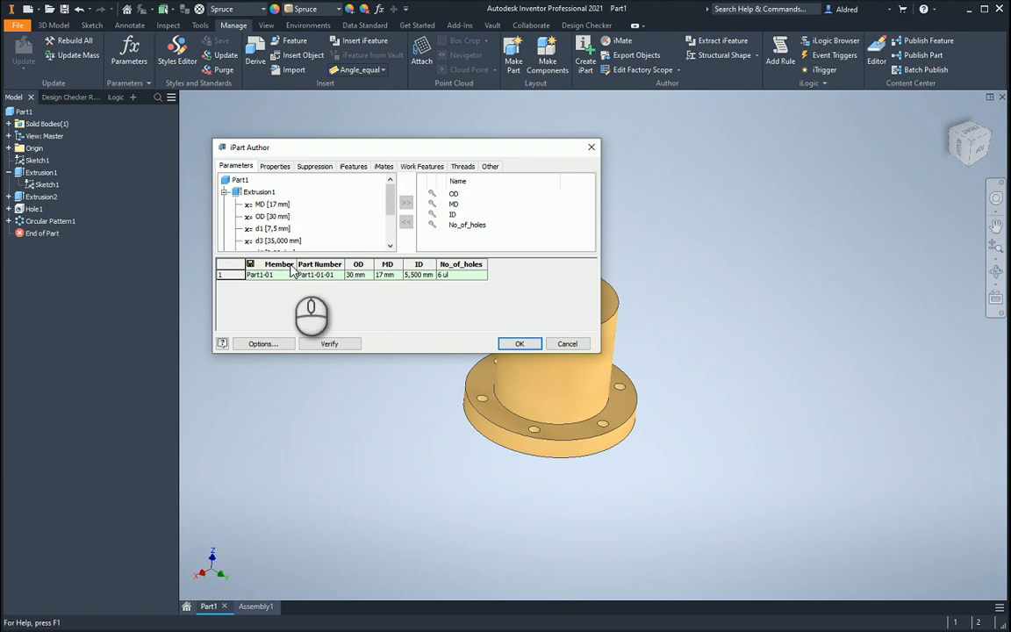
{"action": "left_click", "coordinate": [225, 179]}
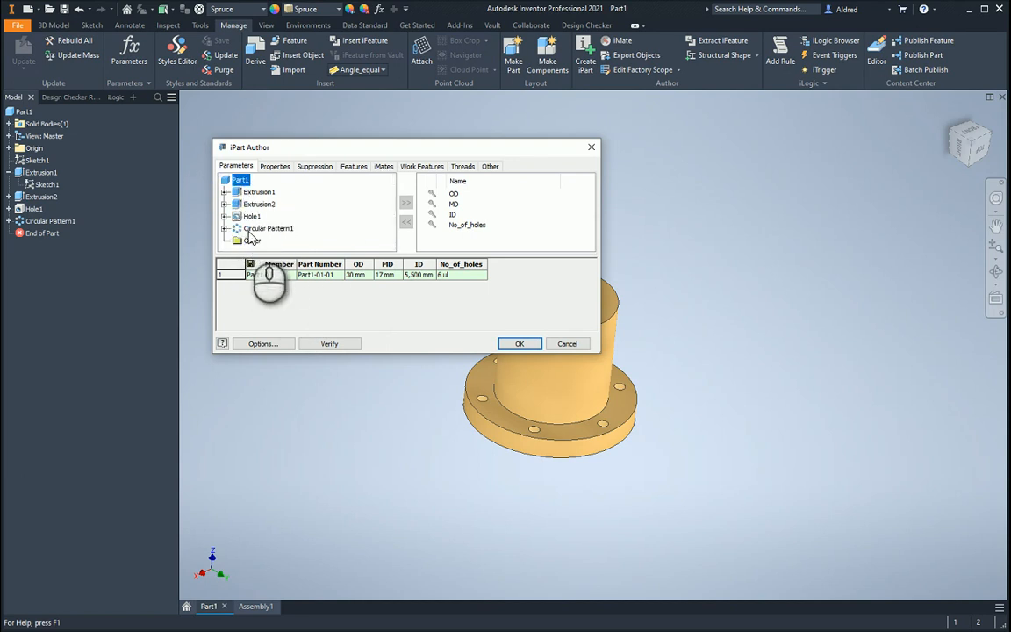
Add a member row, rename the first member Small, and begin editing the next member name.
{"action": "left_click", "coordinate": [226, 275]}
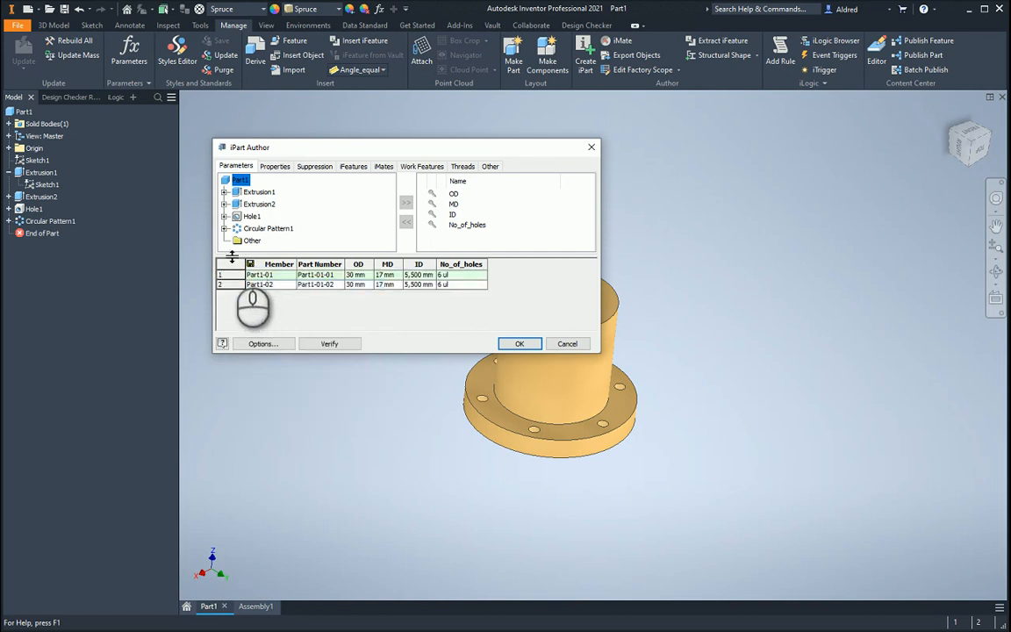
{"action": "double_click", "coordinate": [260, 275]}
{"action": "type", "text": "Small"}
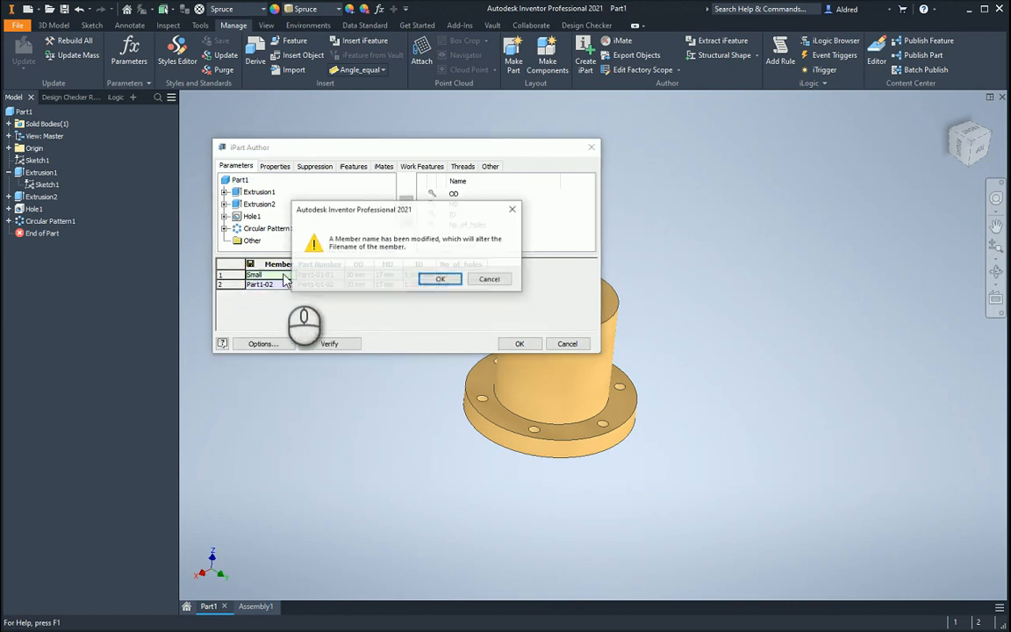
{"action": "left_click", "coordinate": [441, 278]}
{"action": "type", "text": "Medium"}
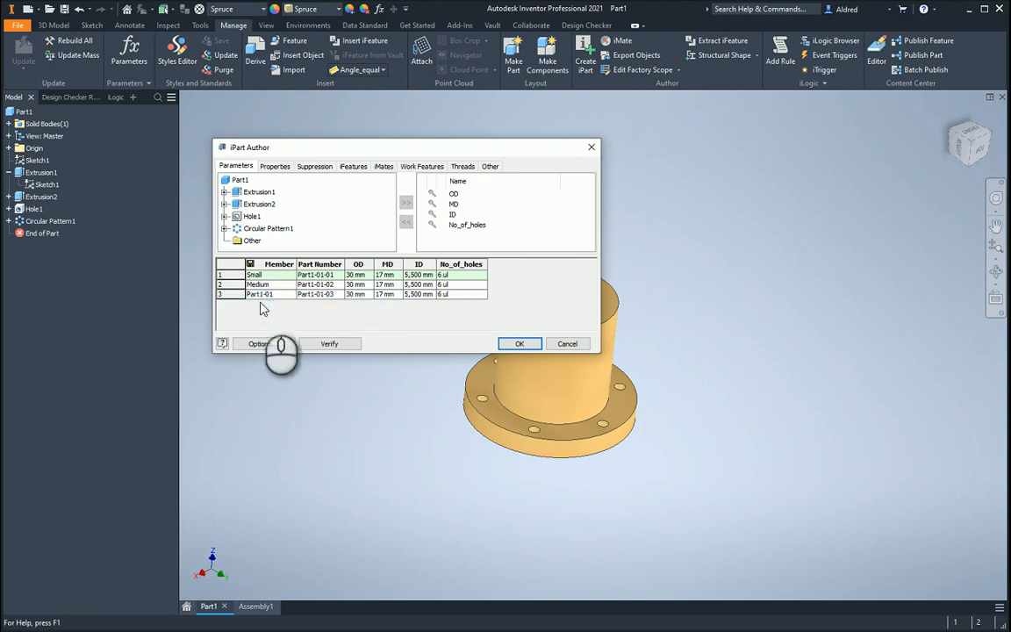
{"action": "double_click", "coordinate": [259, 294]}
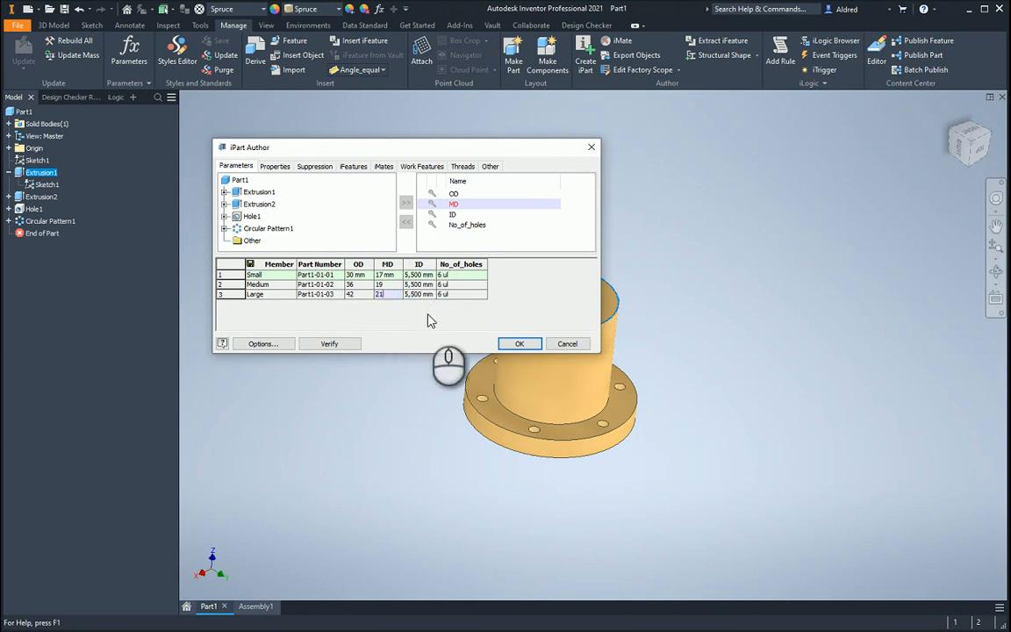
Delete the ID column from the iPart table and bring up the part properties list.
{"action": "right_click", "coordinate": [419, 264]}
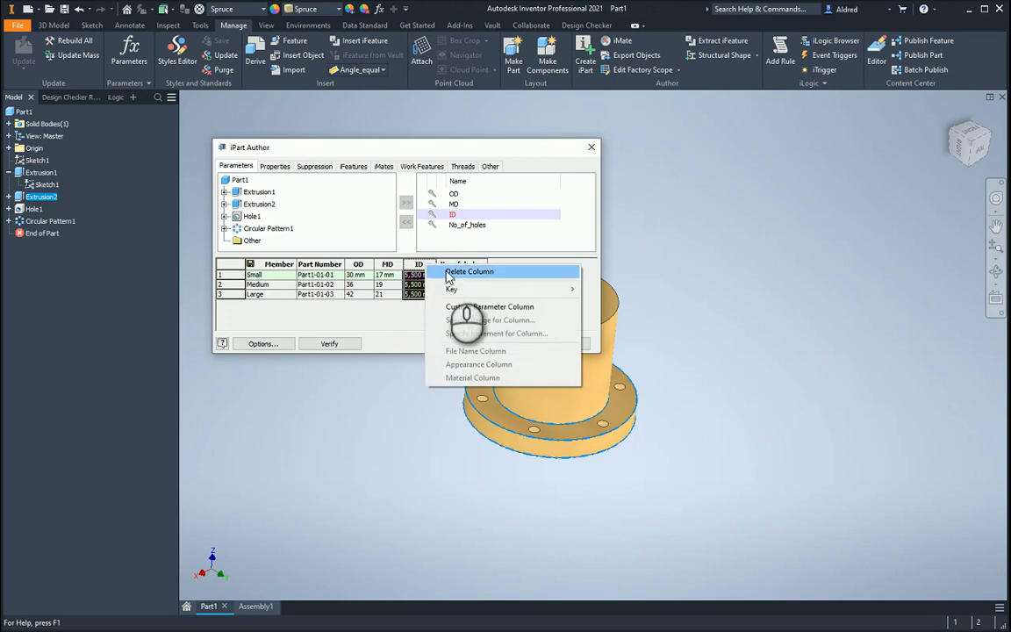
{"action": "left_click", "coordinate": [469, 271]}
{"action": "type", "text": "10"}
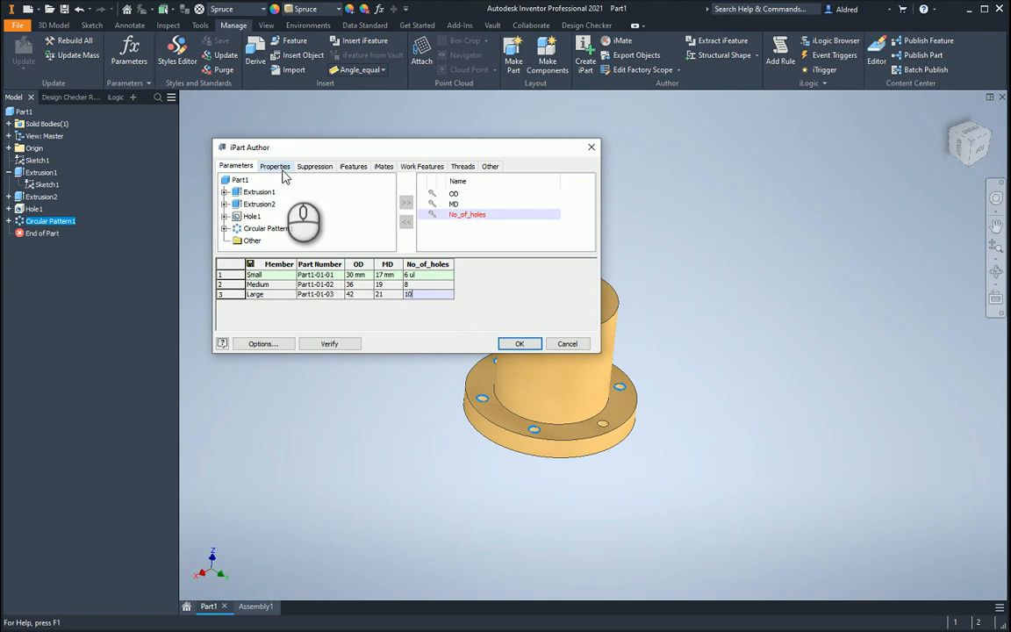
{"action": "left_click", "coordinate": [276, 166]}
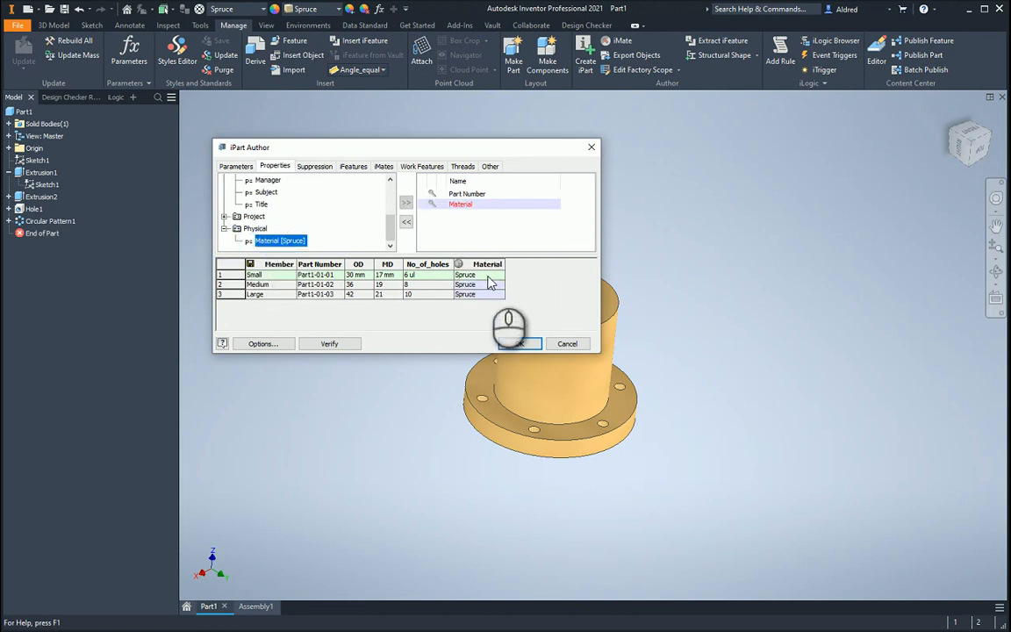
Enter Steel and Stainless Steel as the Small and Medium materials, then accept the iPart table.
{"action": "double_click", "coordinate": [465, 275]}
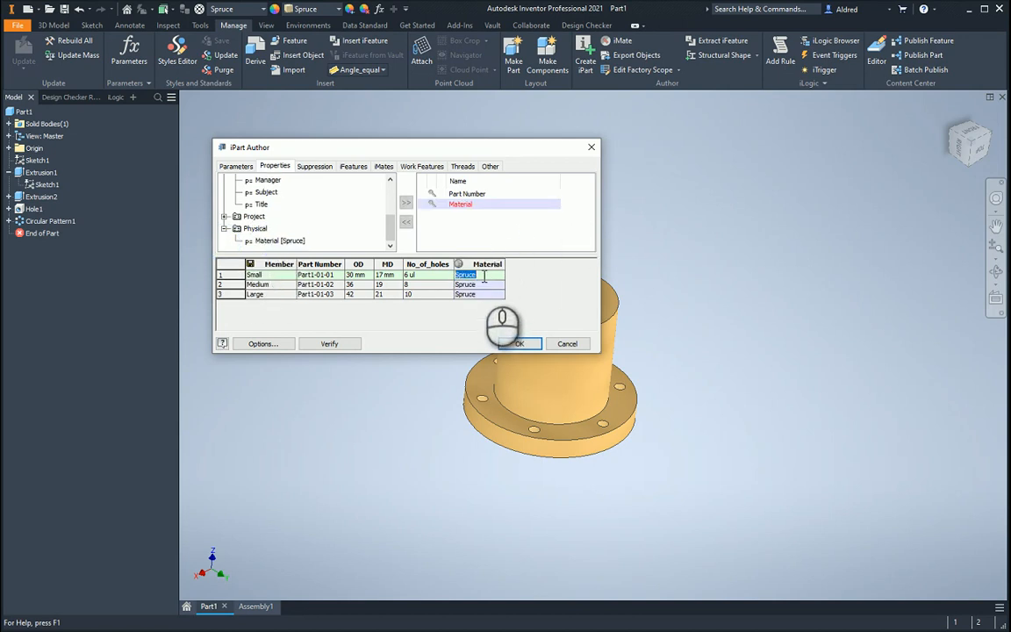
{"action": "type", "text": "Stel"}
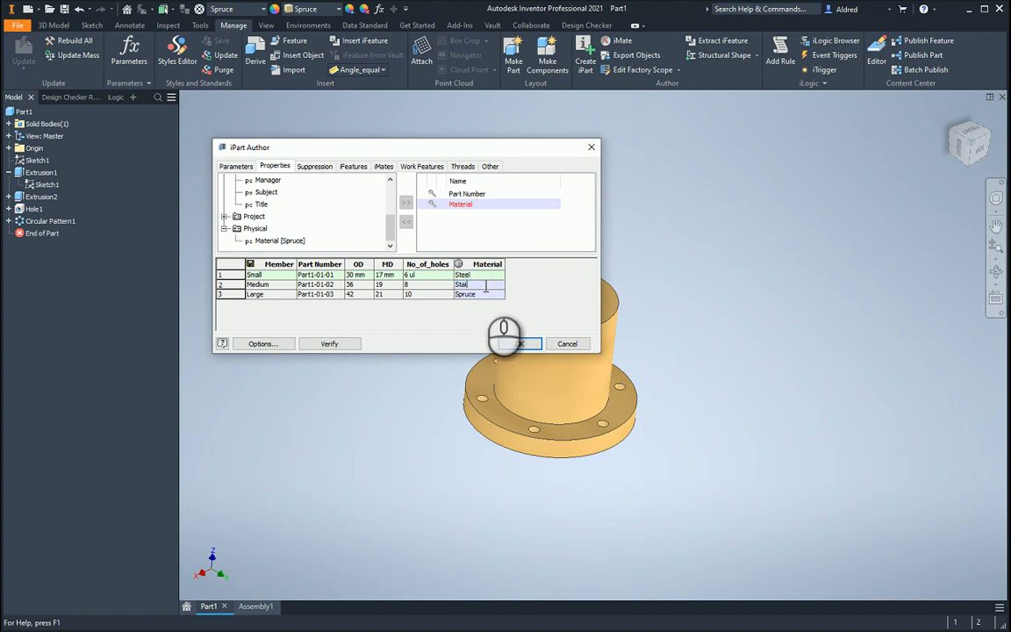
{"action": "type", "text": "Stainless Steel"}
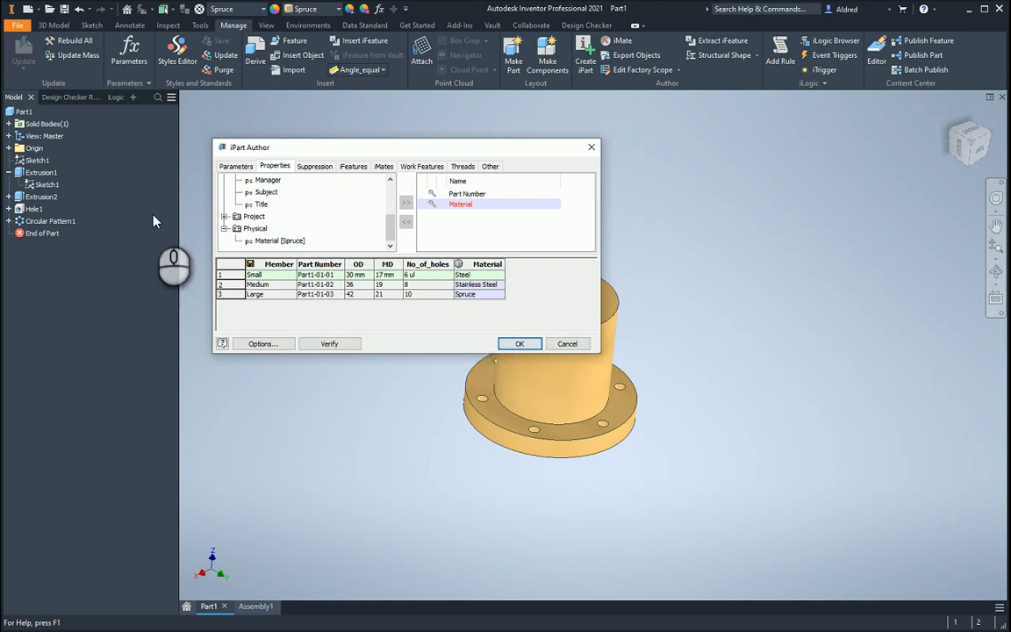
{"action": "mouse_move", "coordinate": [445, 386]}
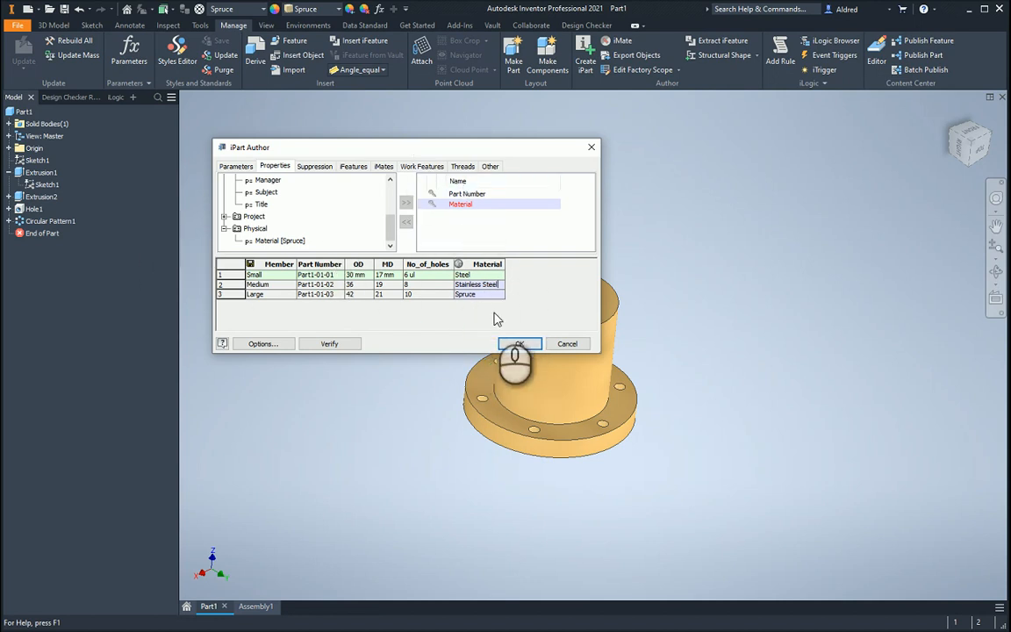
{"action": "left_click", "coordinate": [519, 344]}
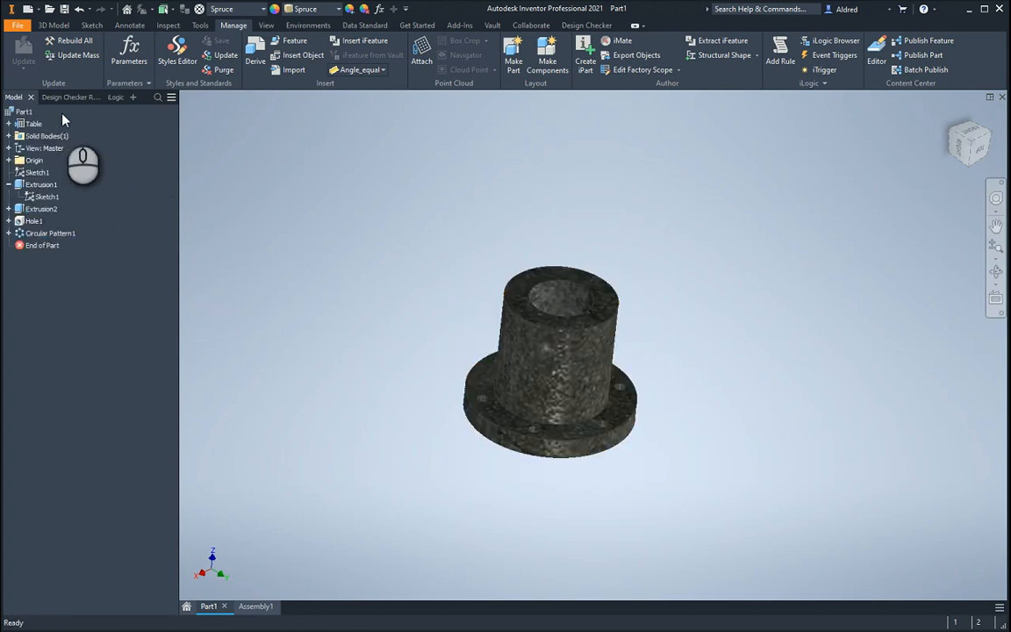
Expand the Table node under Part1 to show Small, Medium and Large.
{"action": "left_click", "coordinate": [33, 122]}
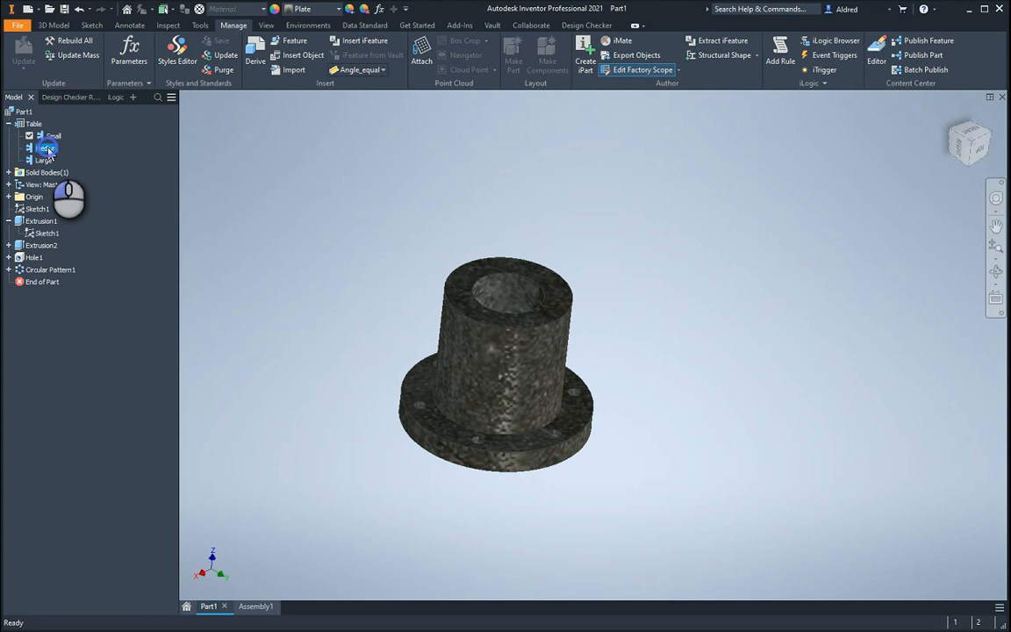
Activate Medium, inspect Circular Pattern1's options, then activate the Large member.
{"action": "left_click", "coordinate": [46, 148]}
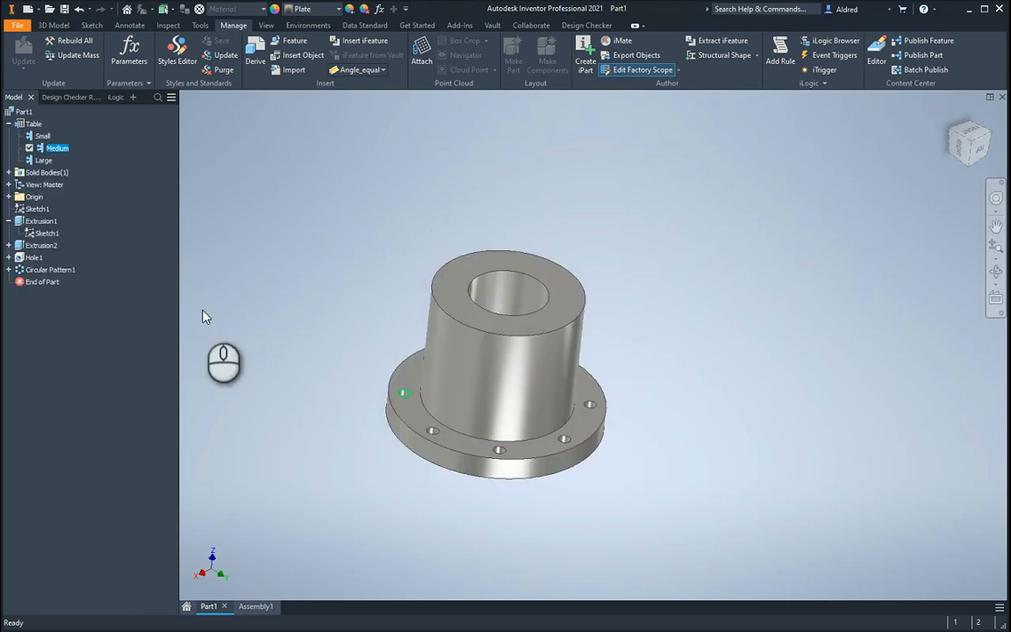
{"action": "left_click", "coordinate": [50, 270]}
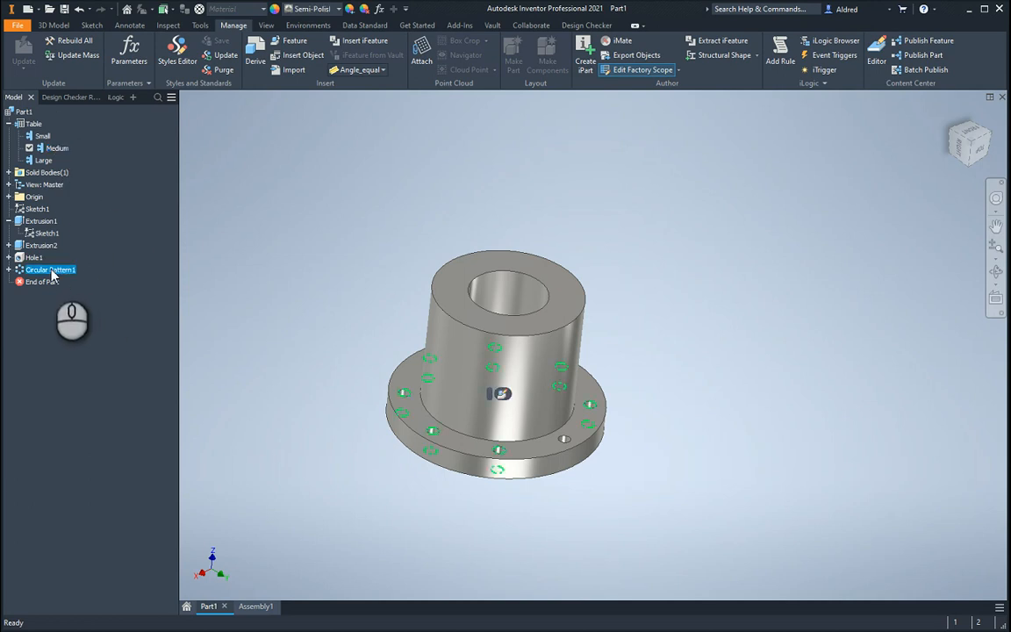
{"action": "right_click", "coordinate": [50, 270]}
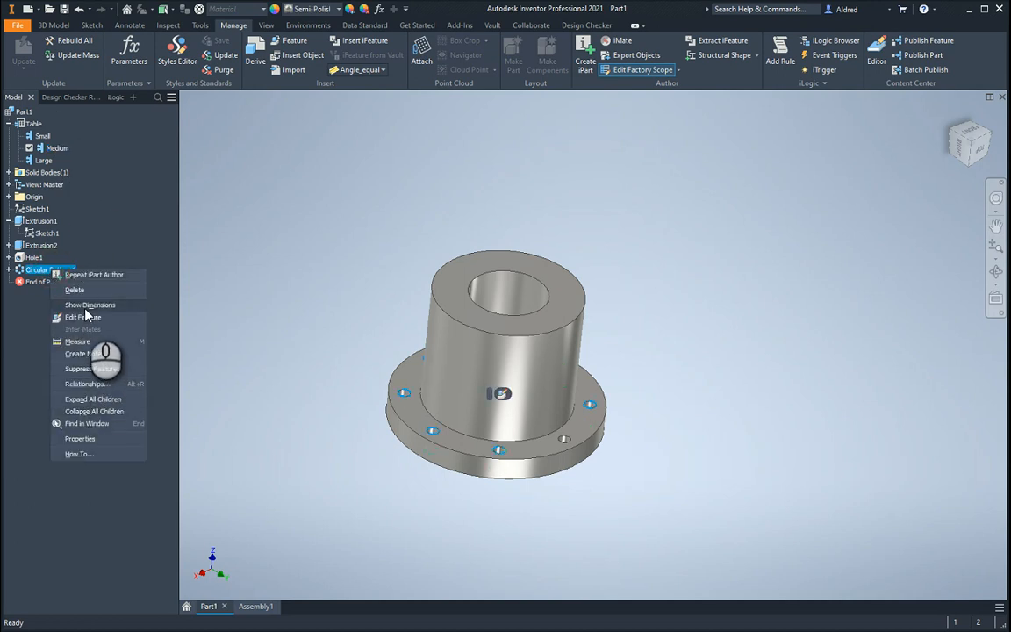
{"action": "left_click", "coordinate": [83, 317]}
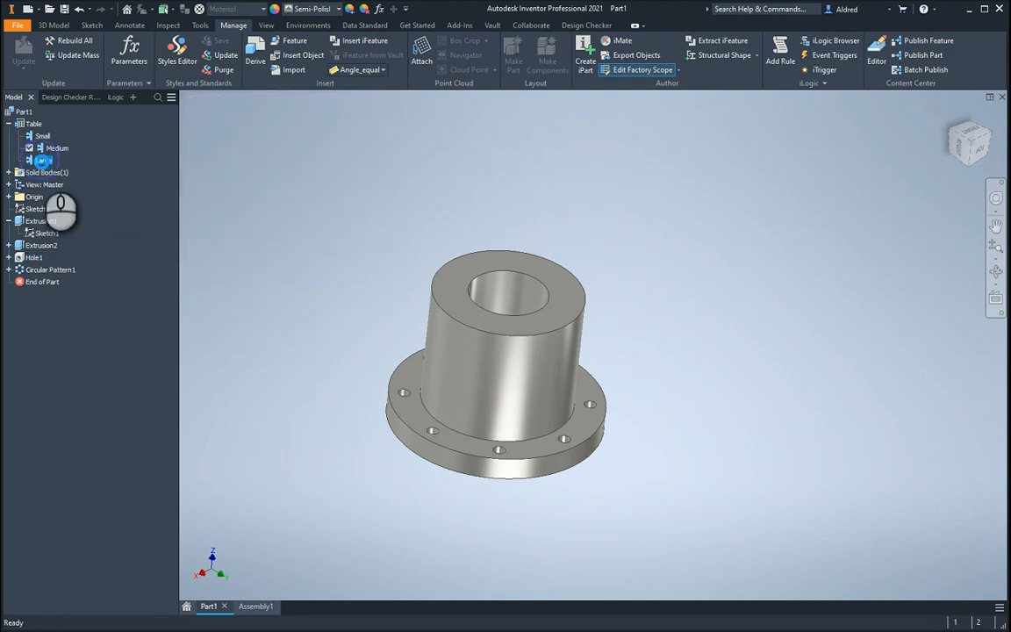
{"action": "left_click", "coordinate": [42, 160]}
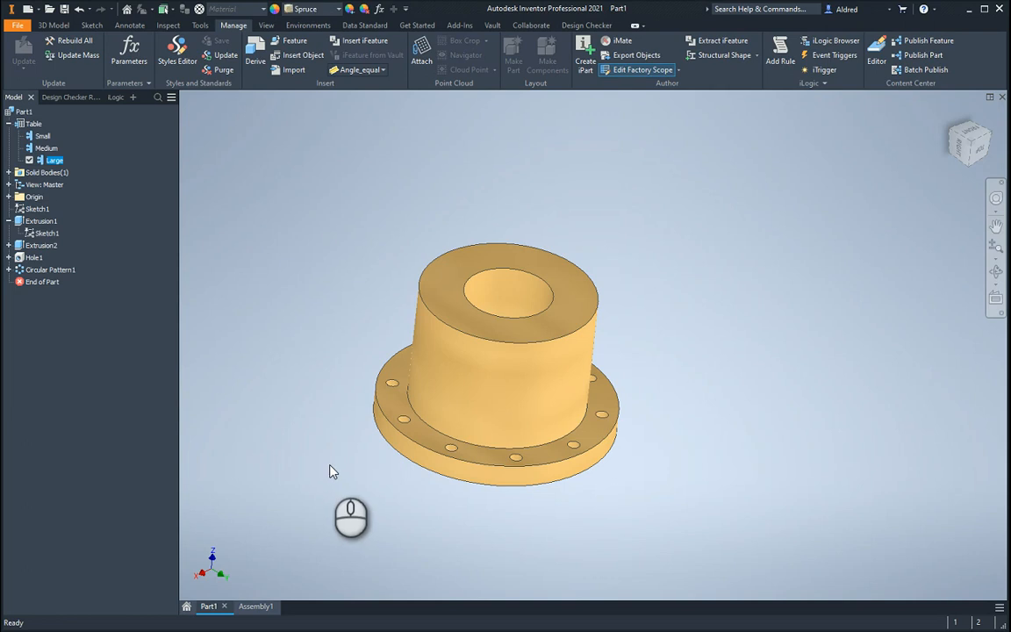
{"action": "mouse_move", "coordinate": [341, 431]}
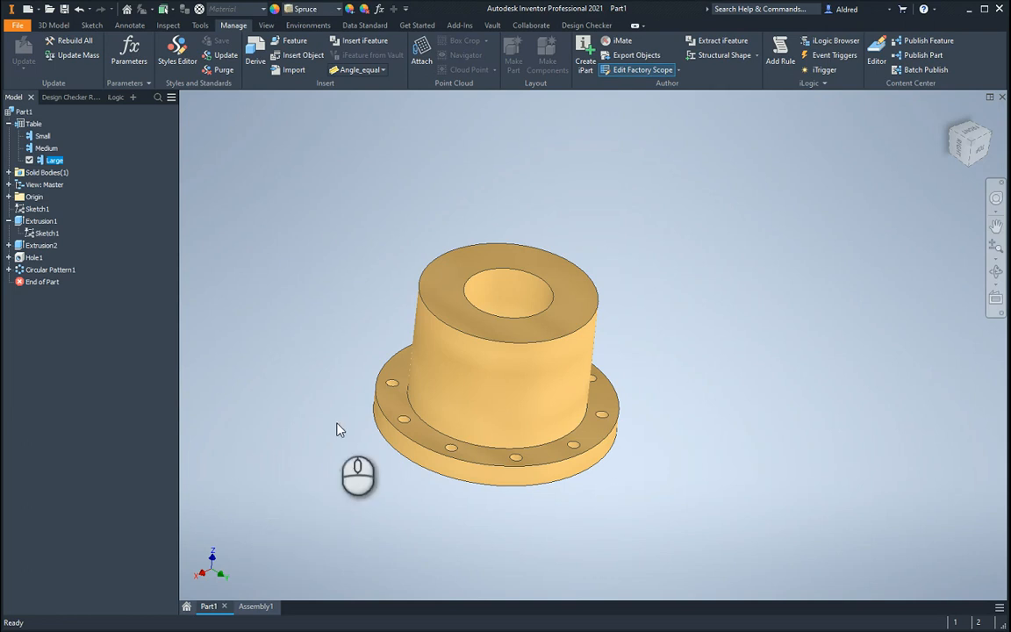